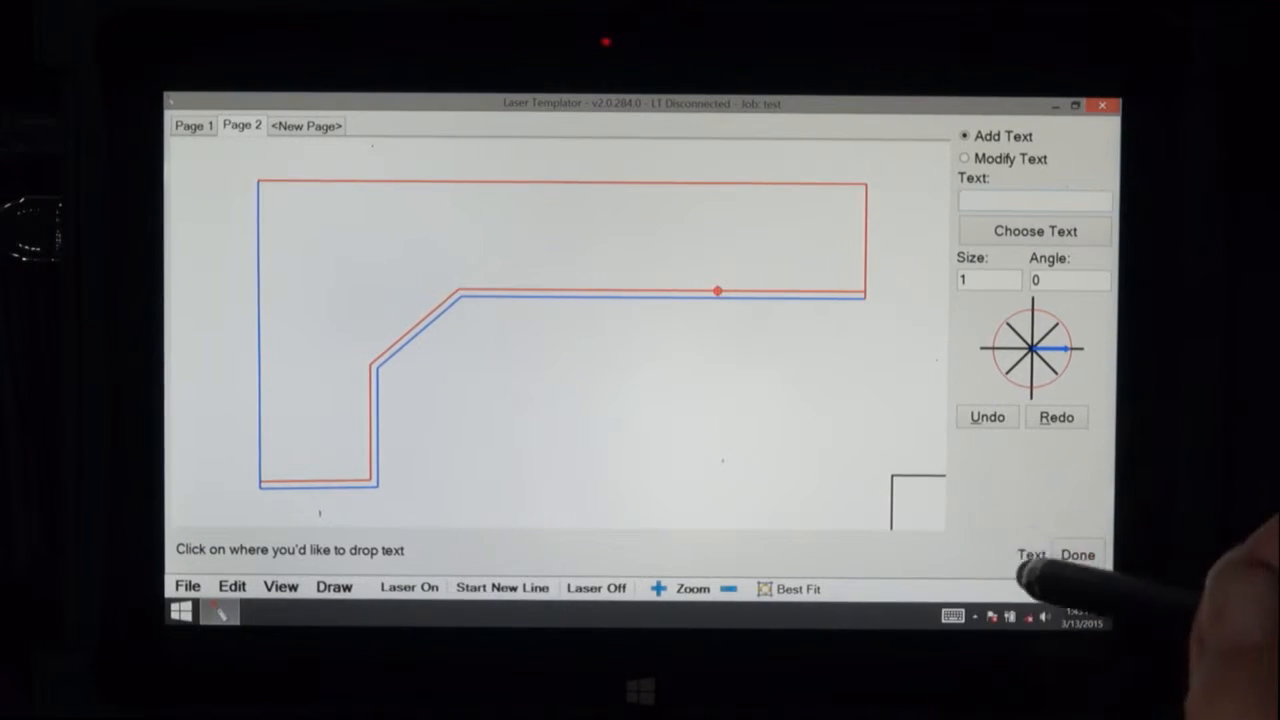
mouse_move(1040, 400)
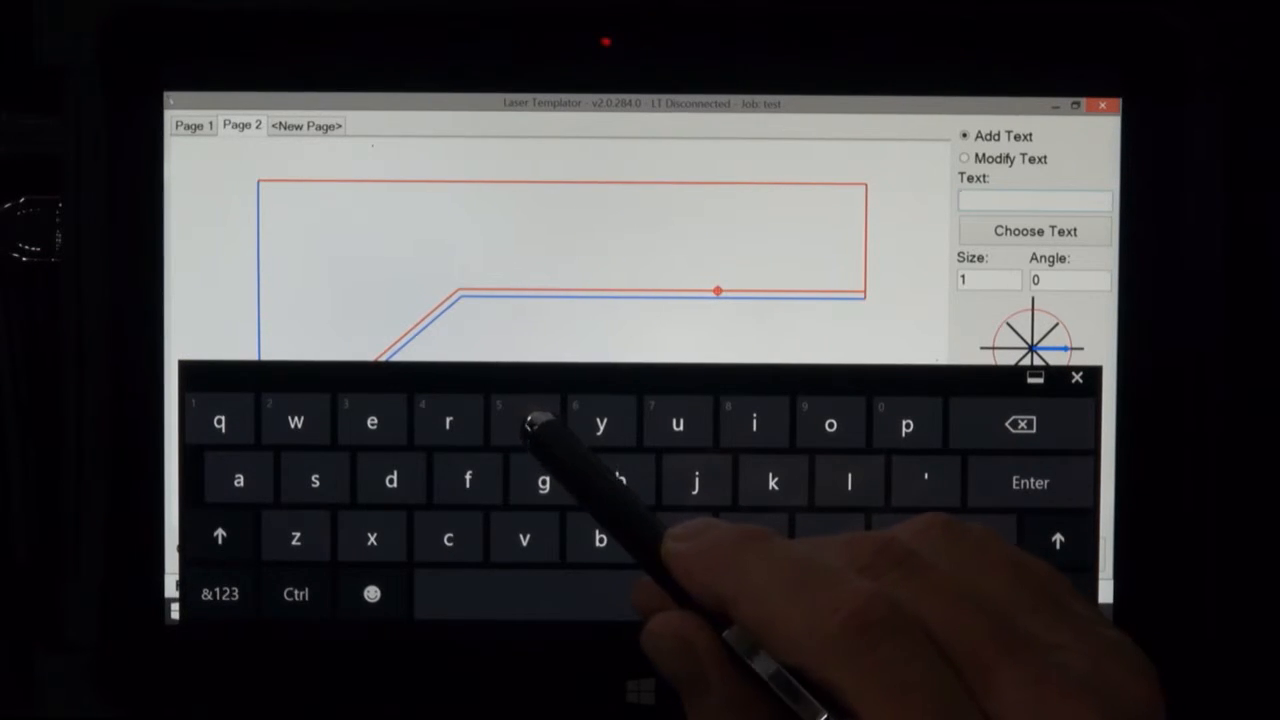
Enter 'top' as the label text, then select the Size field.
left_click(829, 424)
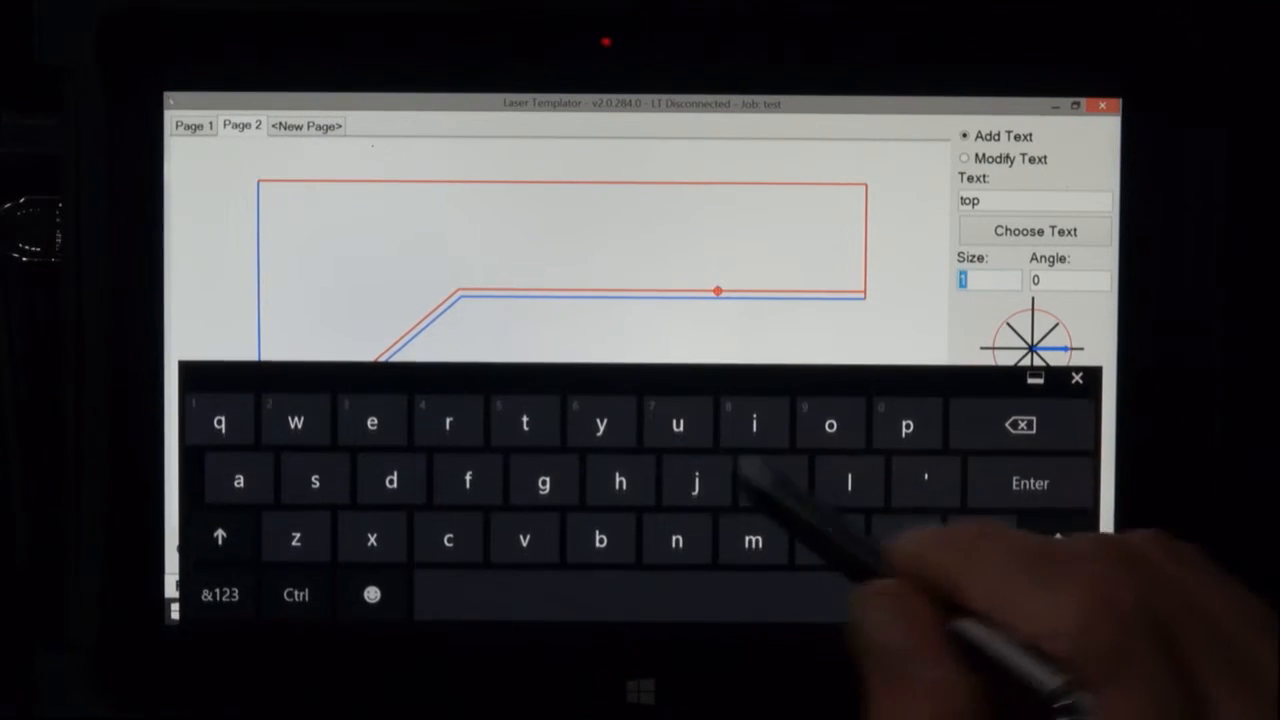
left_click(219, 594)
type("3")
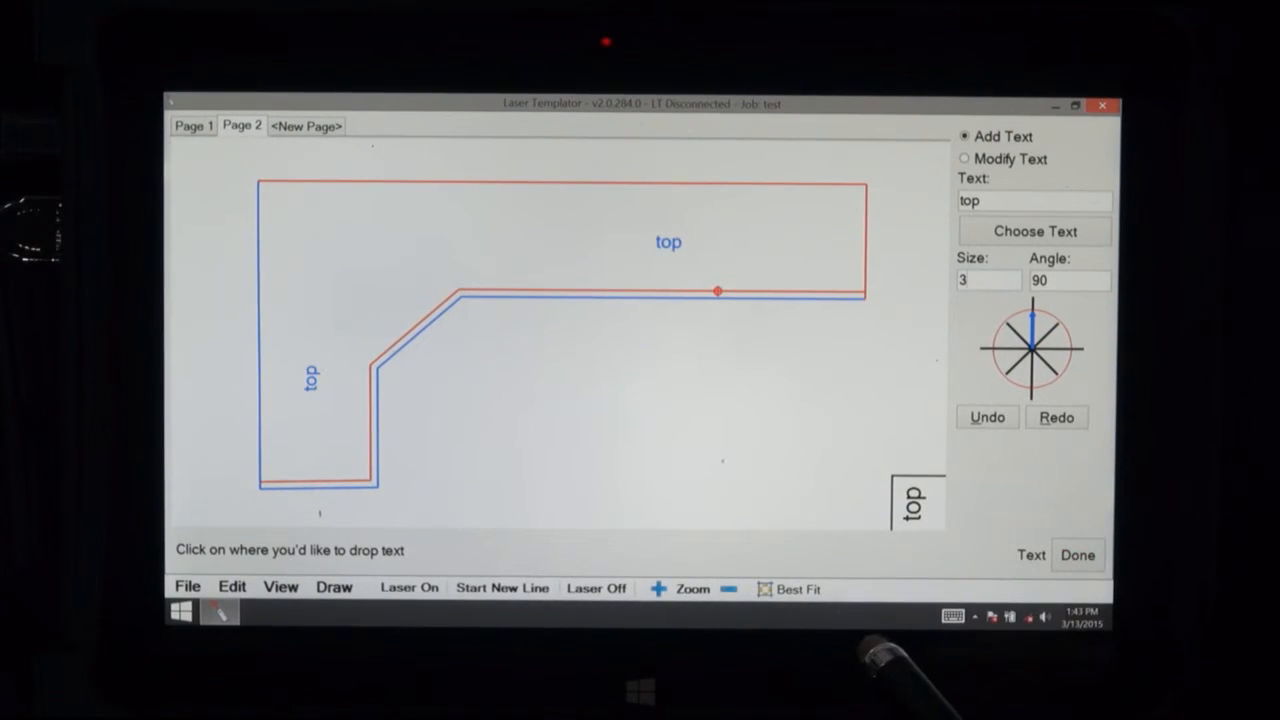
mouse_move(1035, 350)
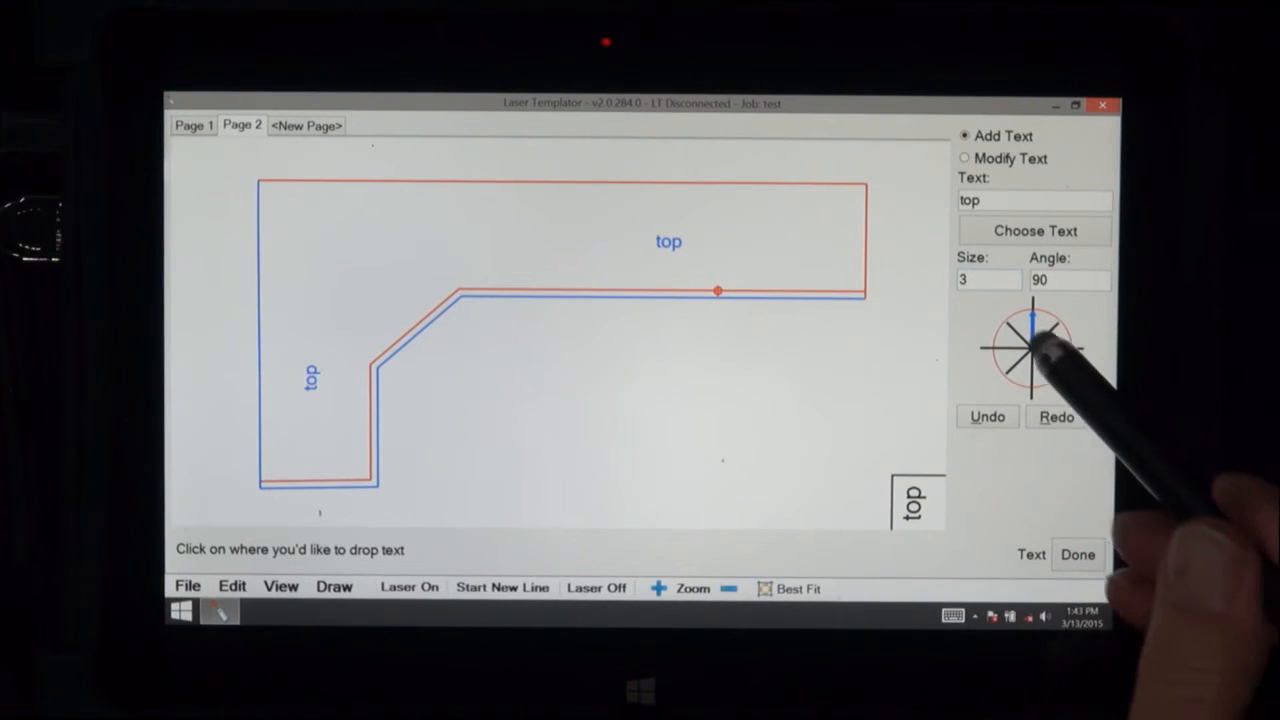
Turn the label angle to 180 degrees on the angle compass.
left_click(1010, 348)
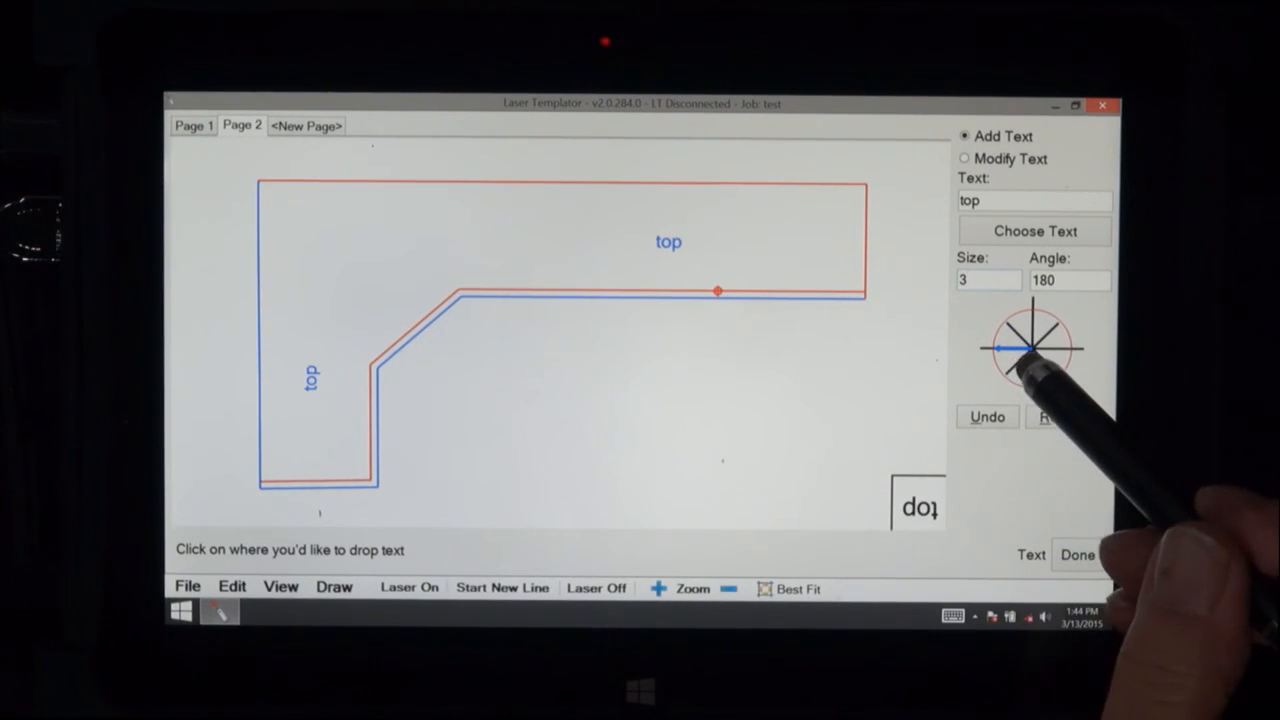